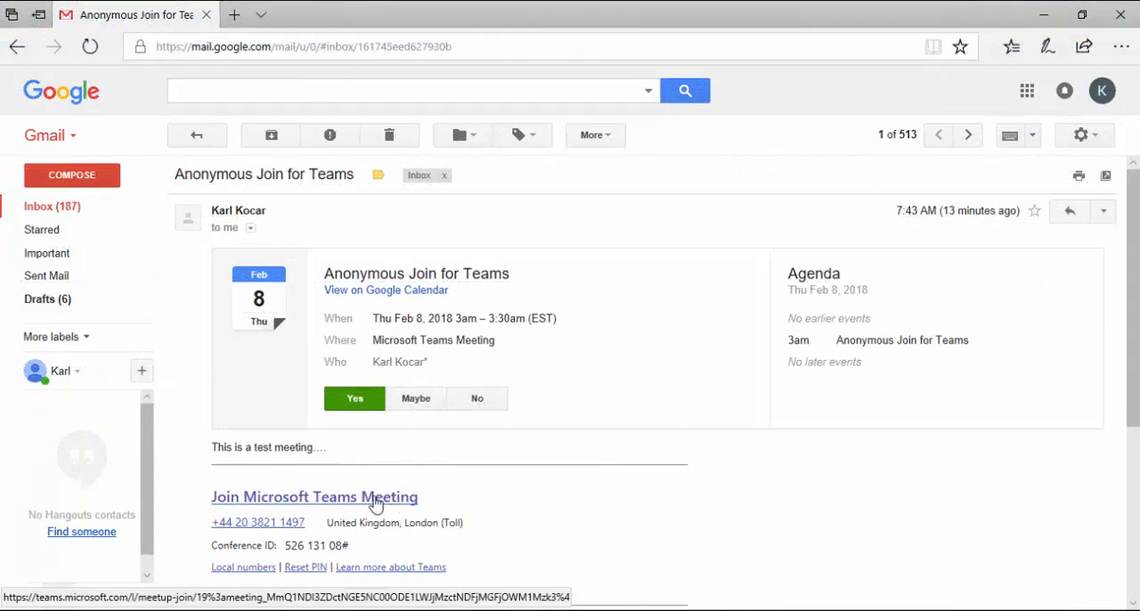
{"action": "mouse_move", "coordinate": [637, 510]}
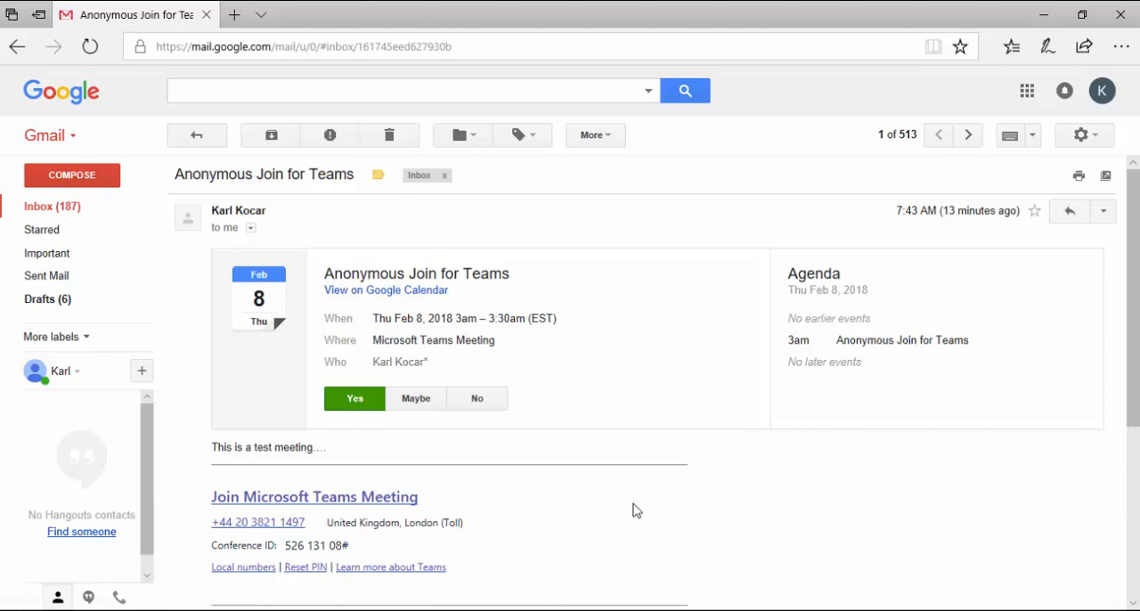
{"action": "mouse_move", "coordinate": [392, 506]}
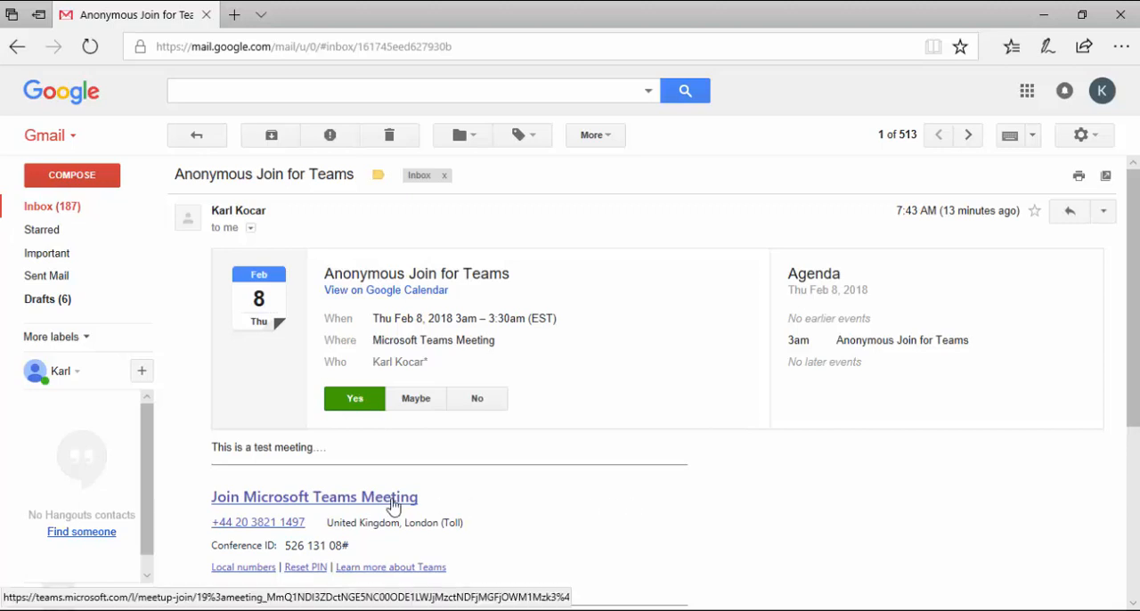
Follow the 'Join Microsoft Teams Meeting' link in the invitation email
{"action": "left_click", "coordinate": [313, 495]}
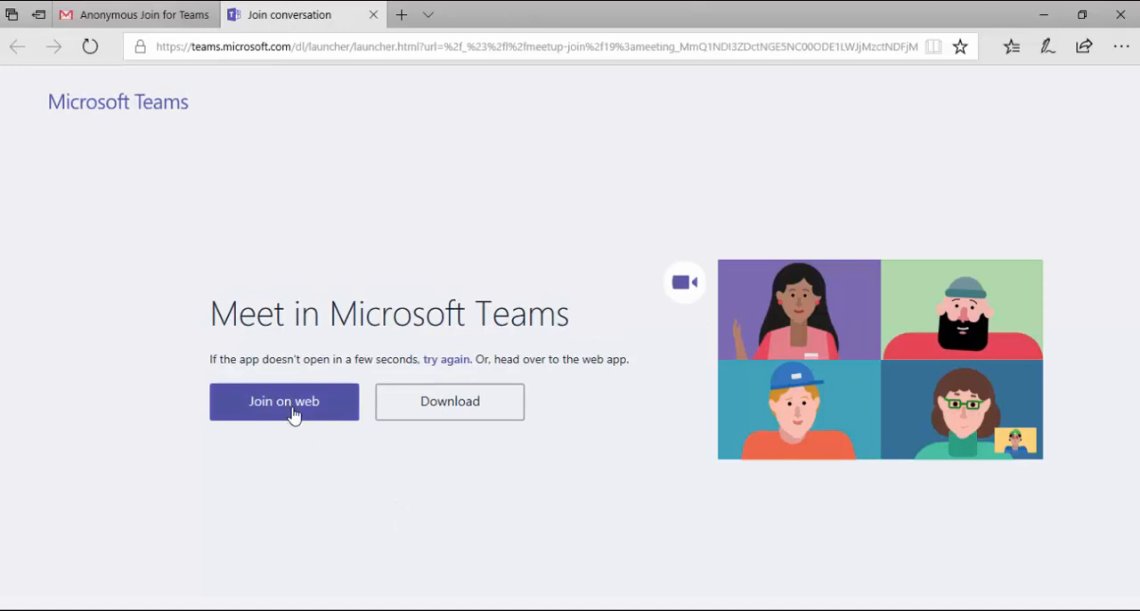
Choose 'Join on web' to enter the meeting from the browser
{"action": "left_click", "coordinate": [285, 401]}
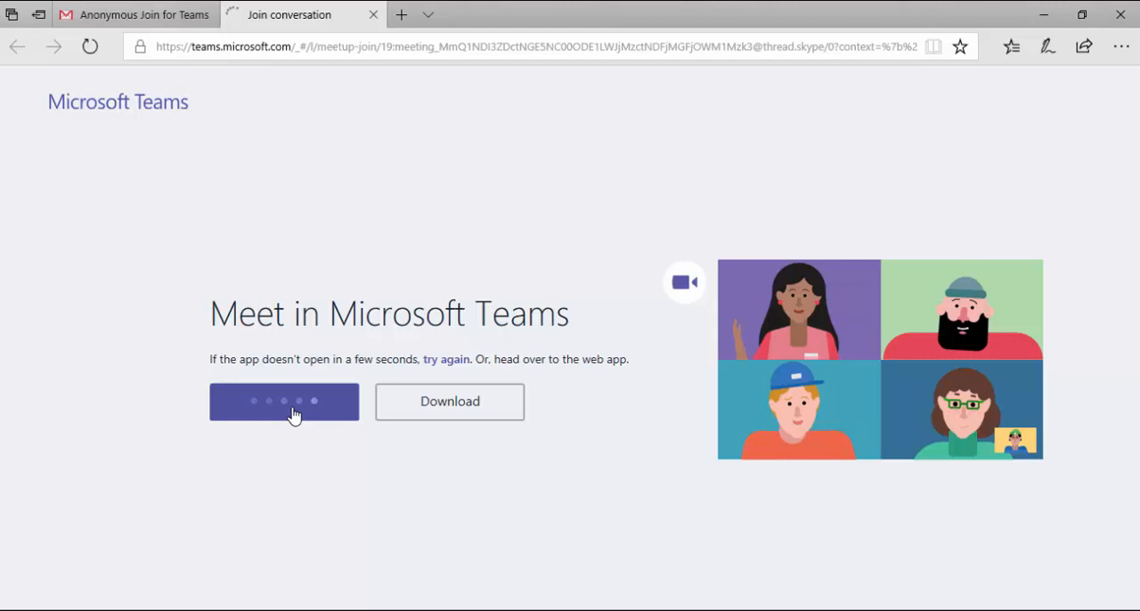
{"action": "left_click", "coordinate": [285, 403]}
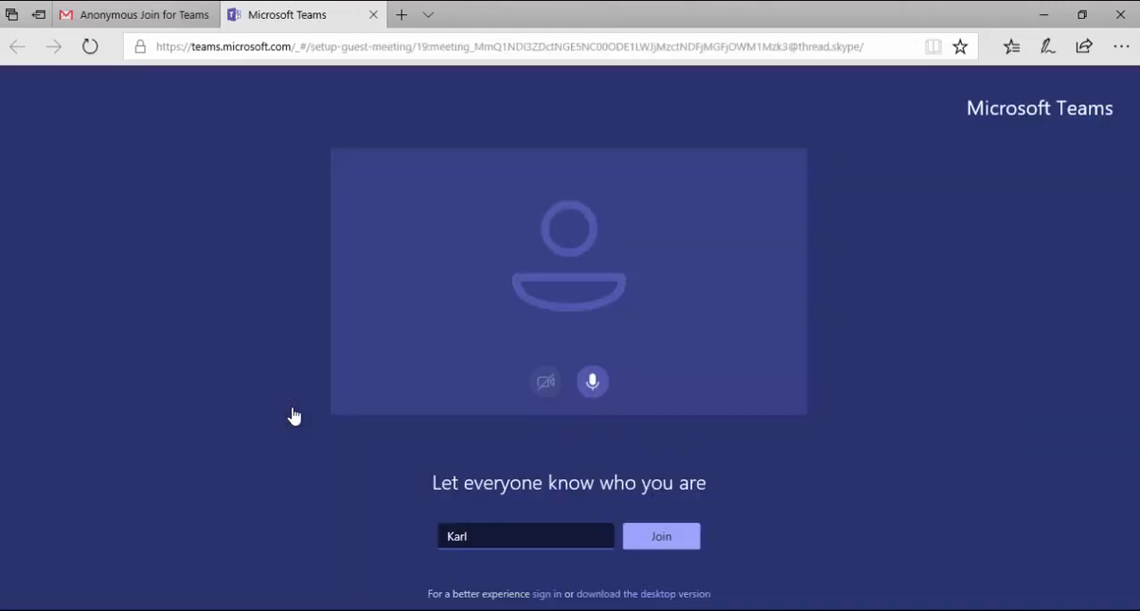
Enable the camera preview and join as guest Karl, landing in the lobby
{"action": "left_click", "coordinate": [545, 381]}
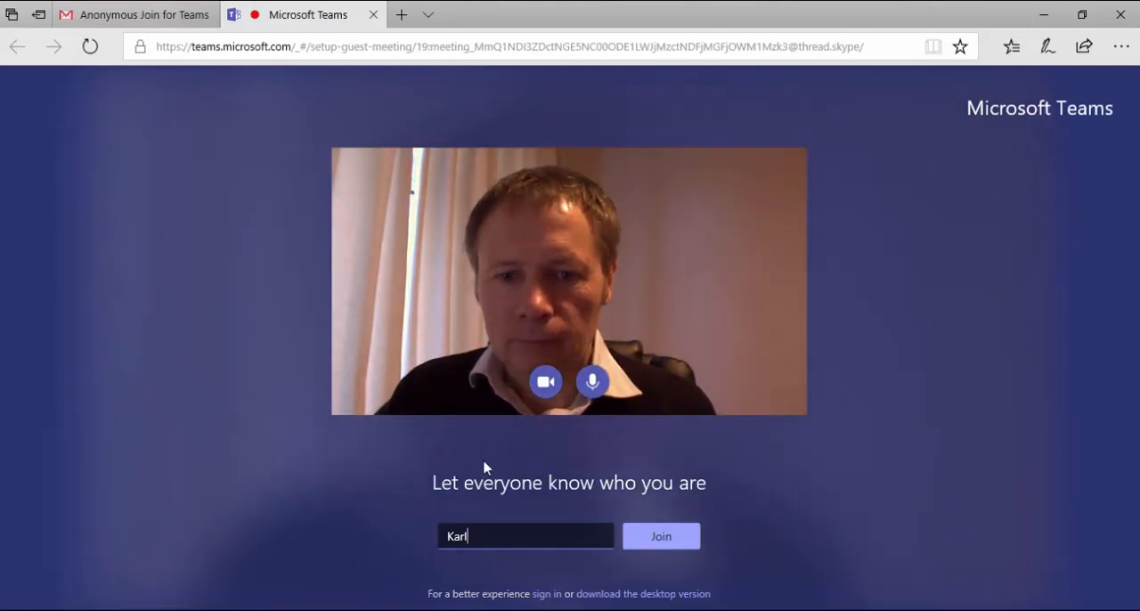
{"action": "left_click", "coordinate": [661, 534]}
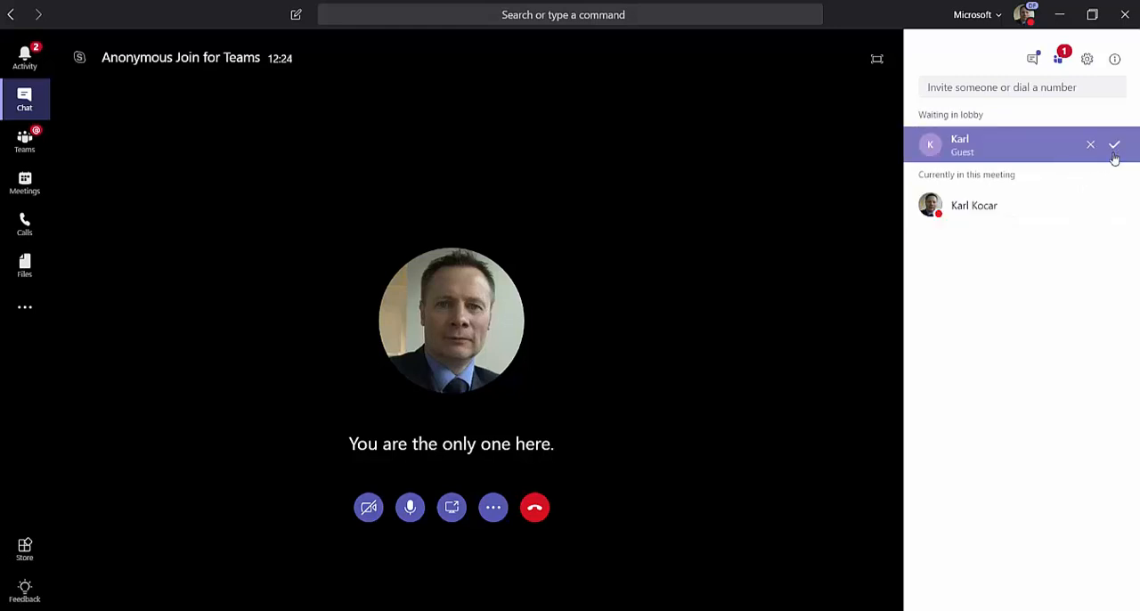
Admit guest Karl from the lobby into the meeting as organizer
{"action": "left_click", "coordinate": [1115, 145]}
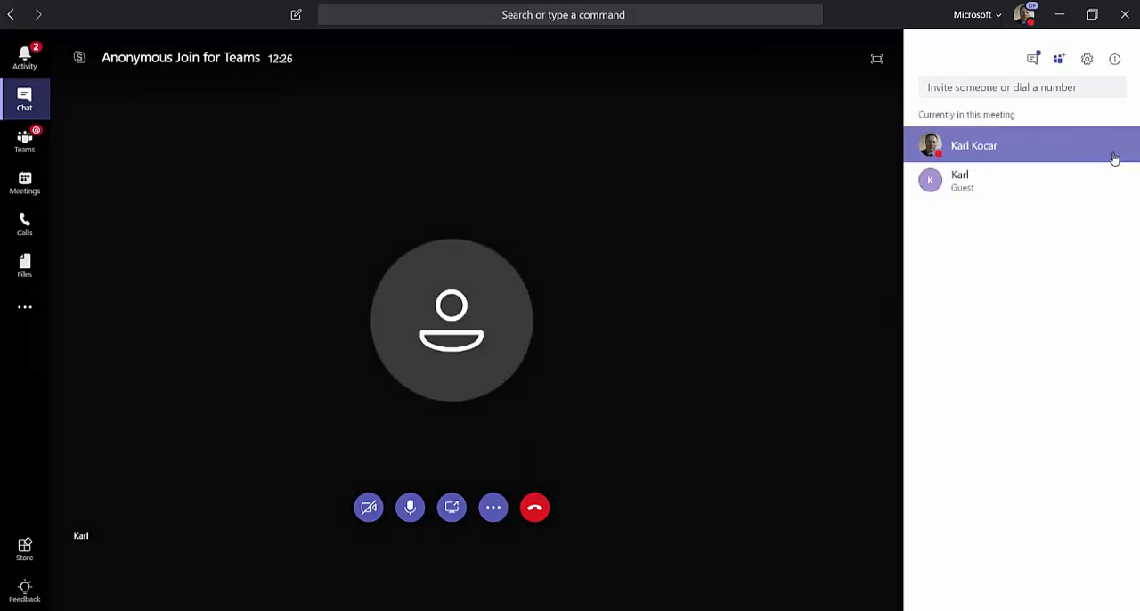